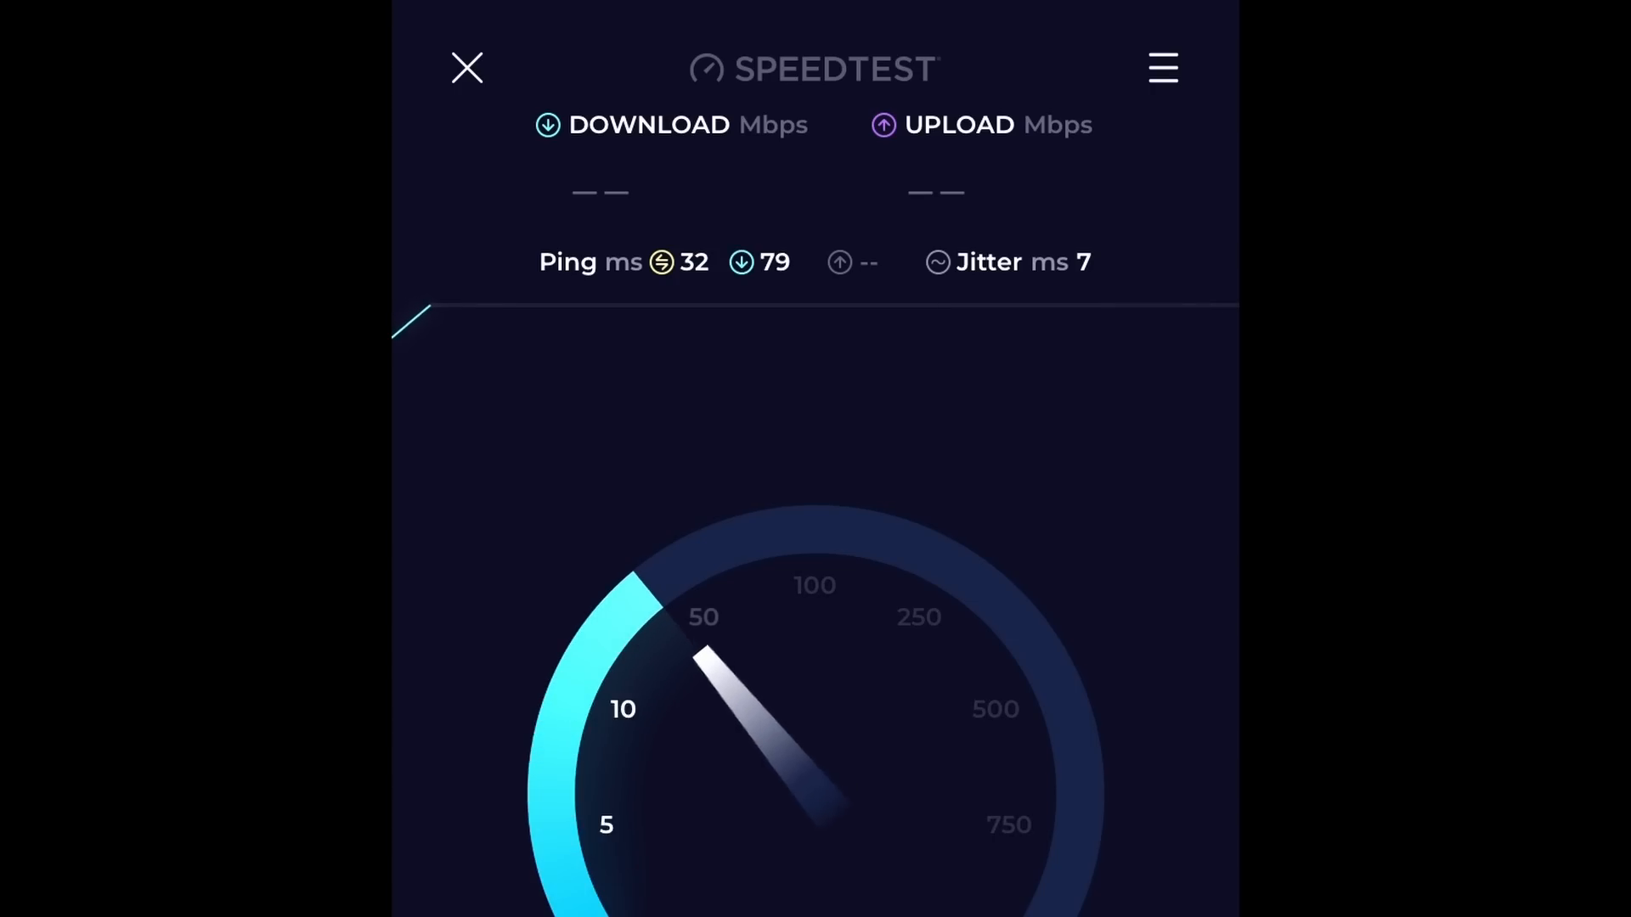
Close the speed test to return to IRL Pro's camera preview with chatrooms connected
left_click(465, 68)
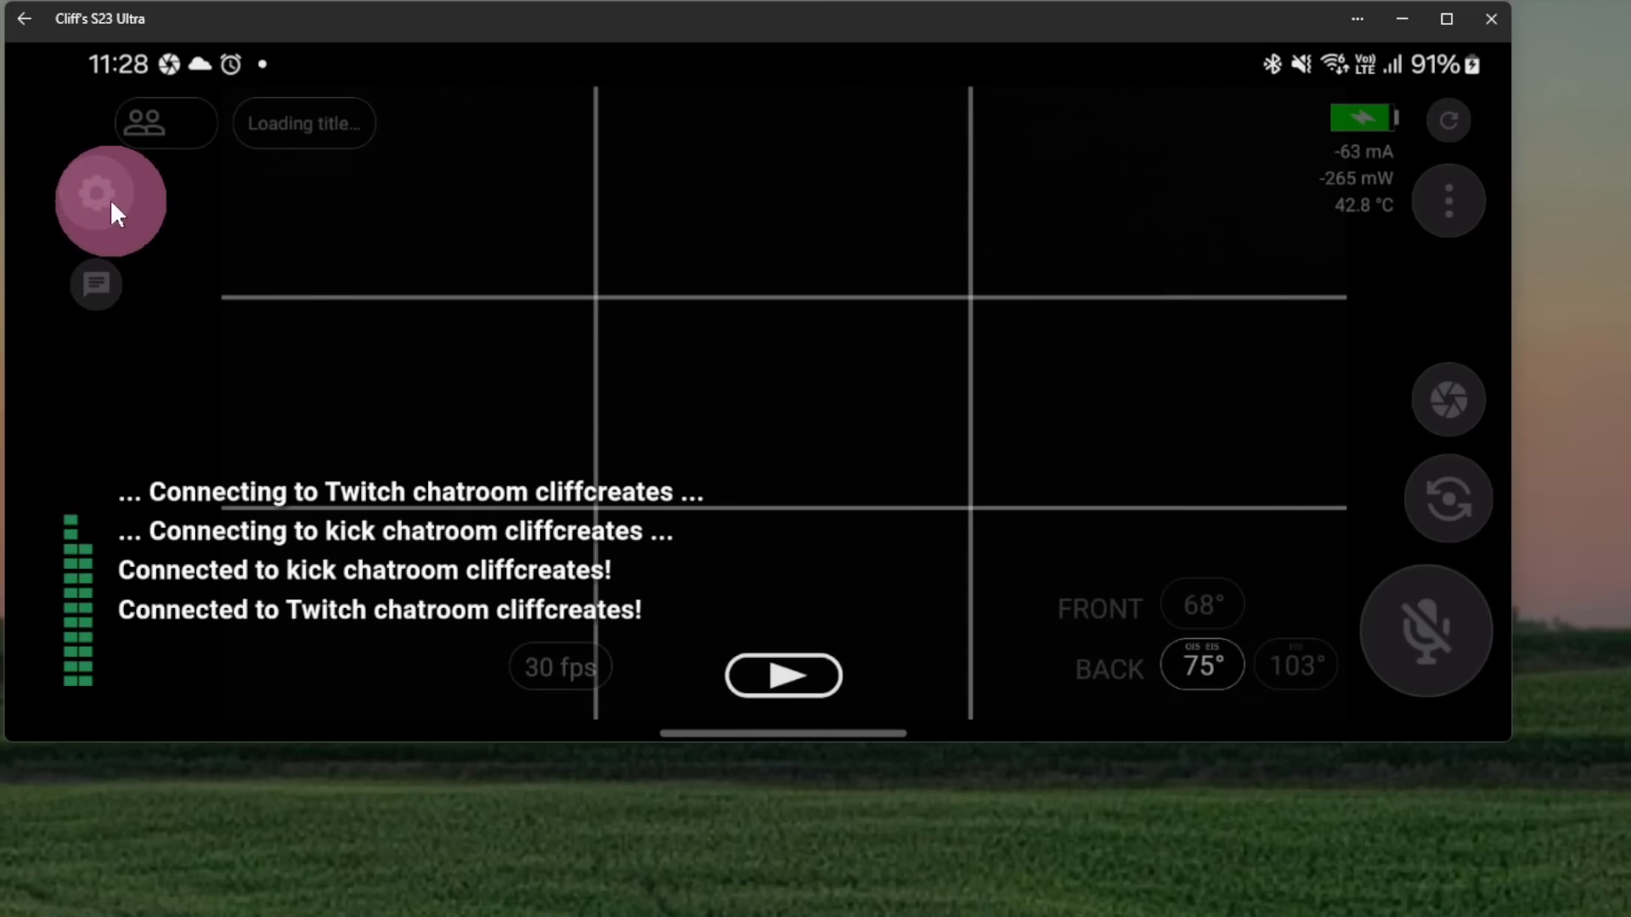
Review the Bonding options (Bonding Only, SRT Remote bonding off) and return to the settings list
left_click(109, 197)
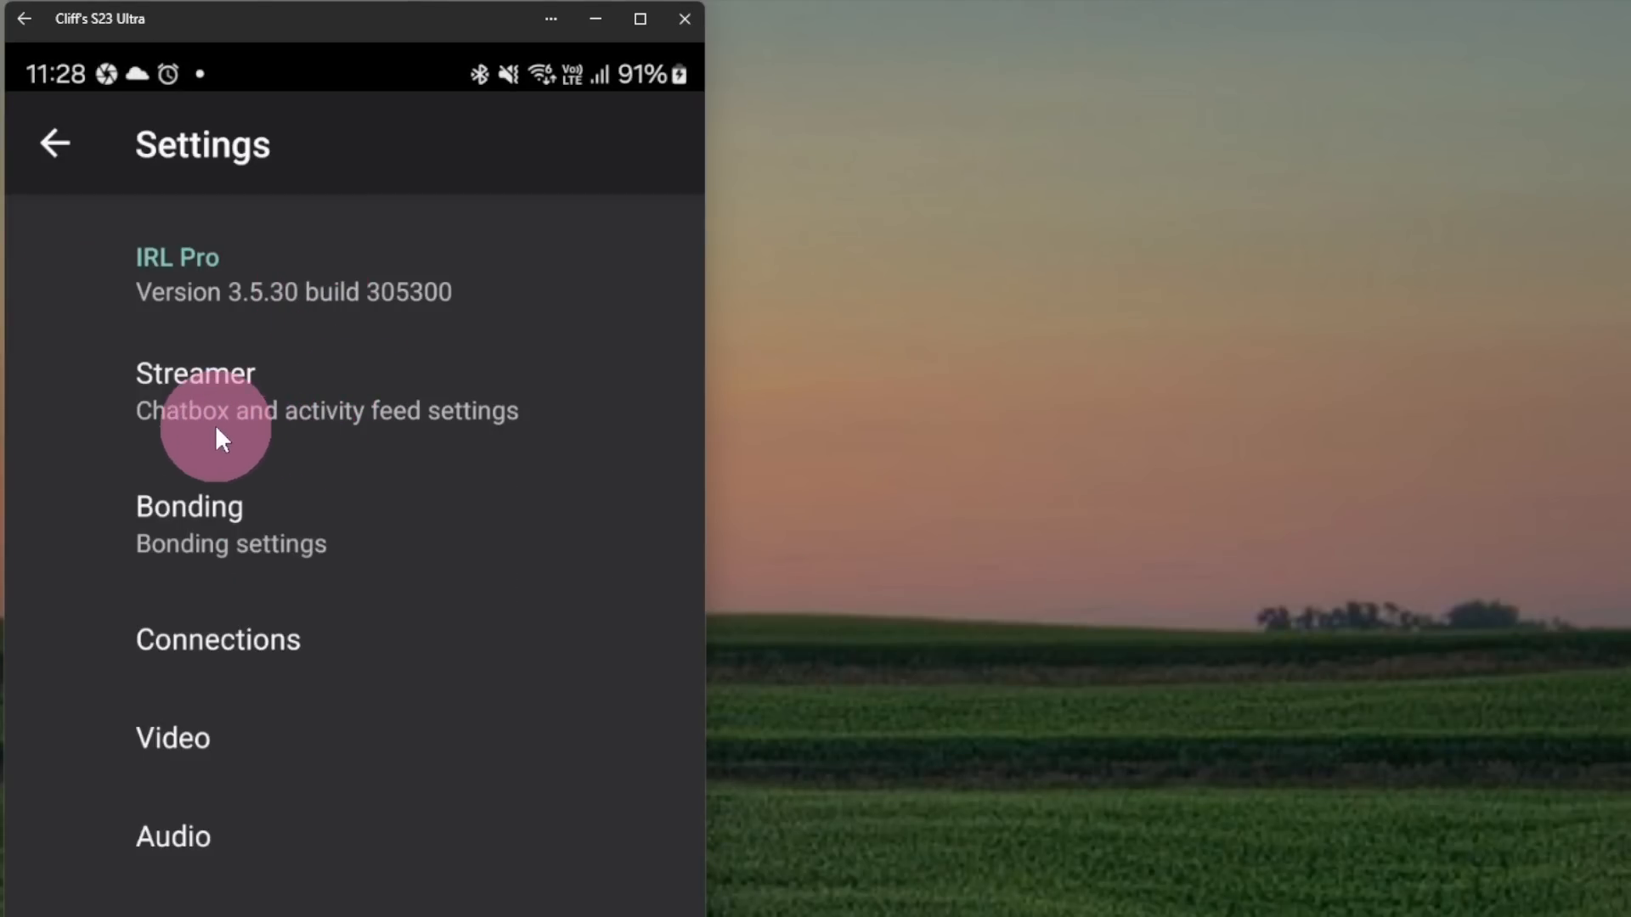
left_click(189, 506)
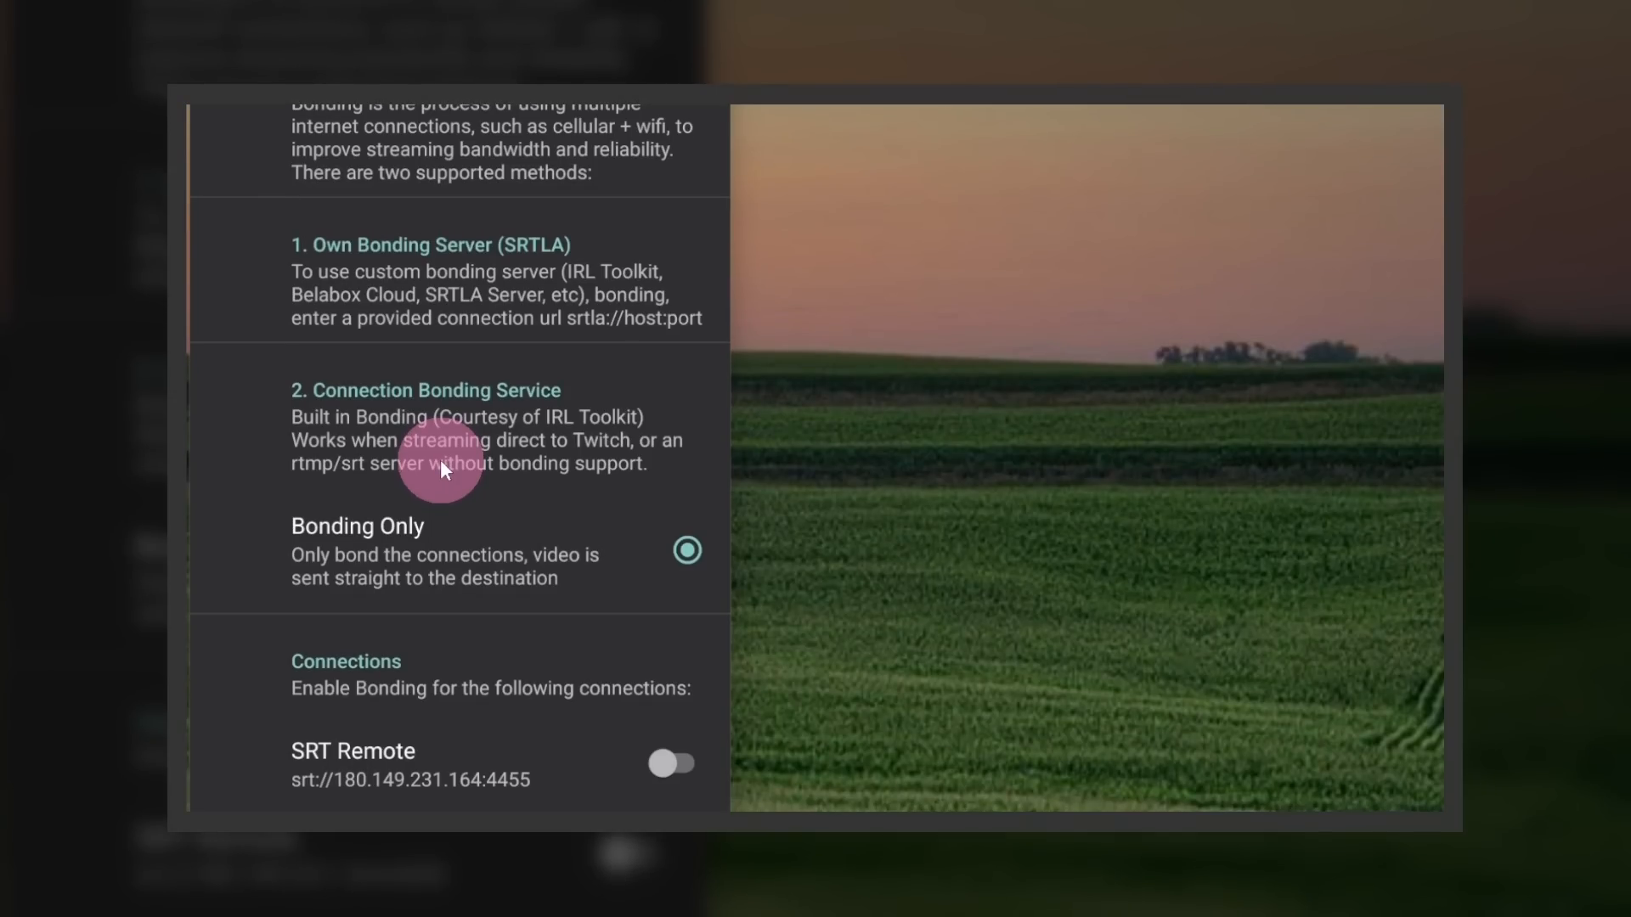
scroll("down", 3)
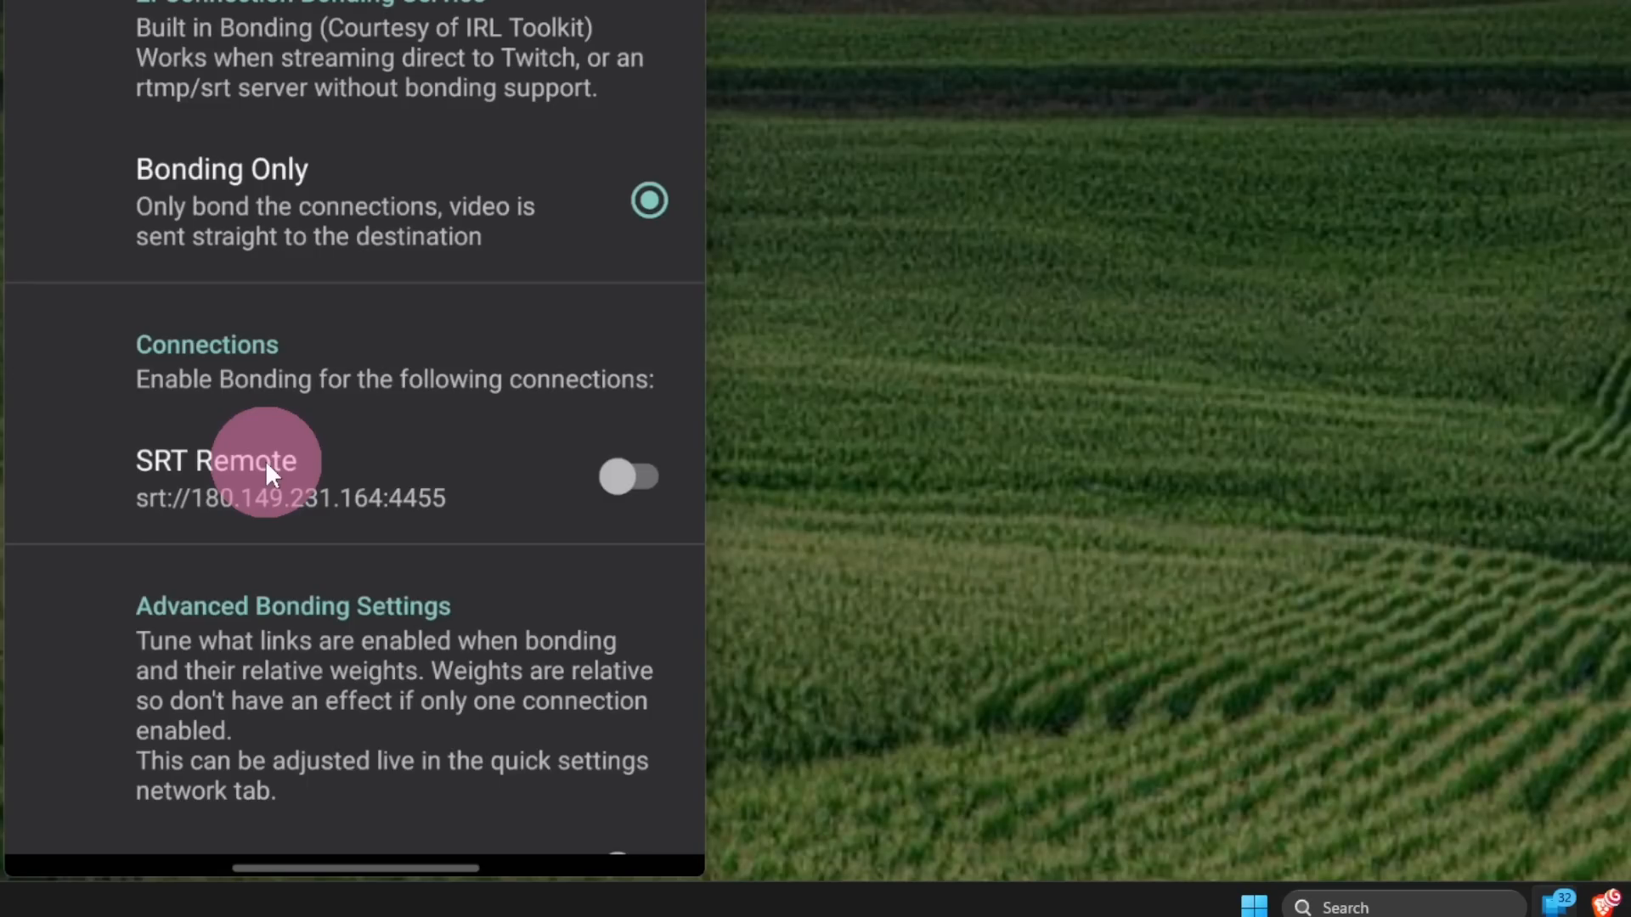
left_click(26, 131)
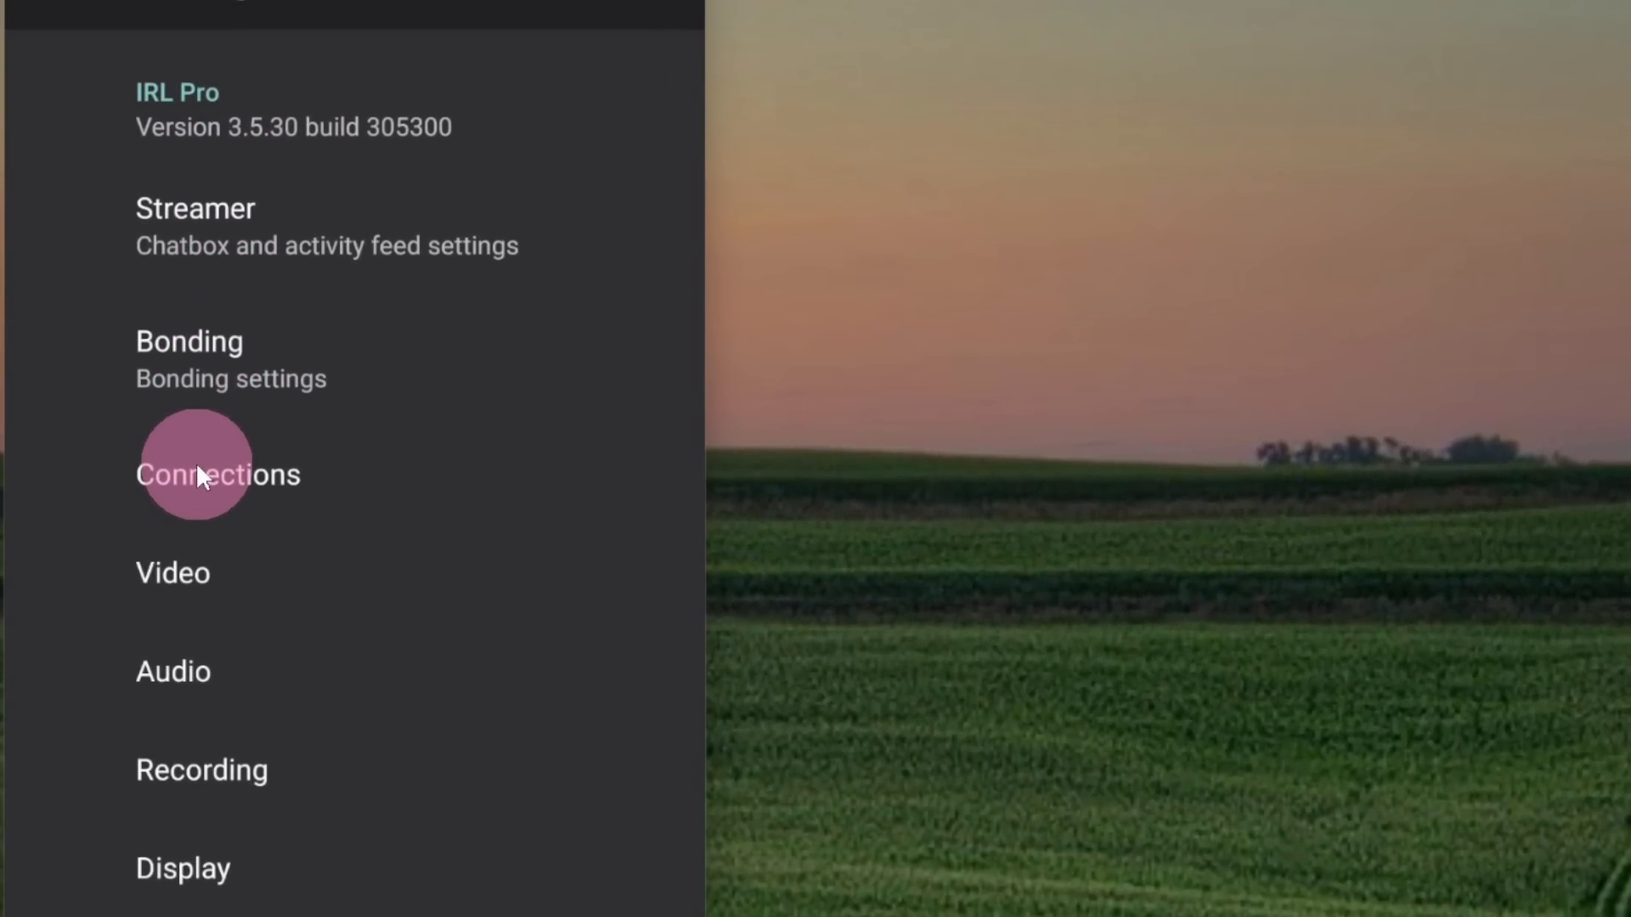
Confirm BELABOX cloud AU is the active outgoing connection, then cancel the Start Broadcast prompt
left_click(218, 474)
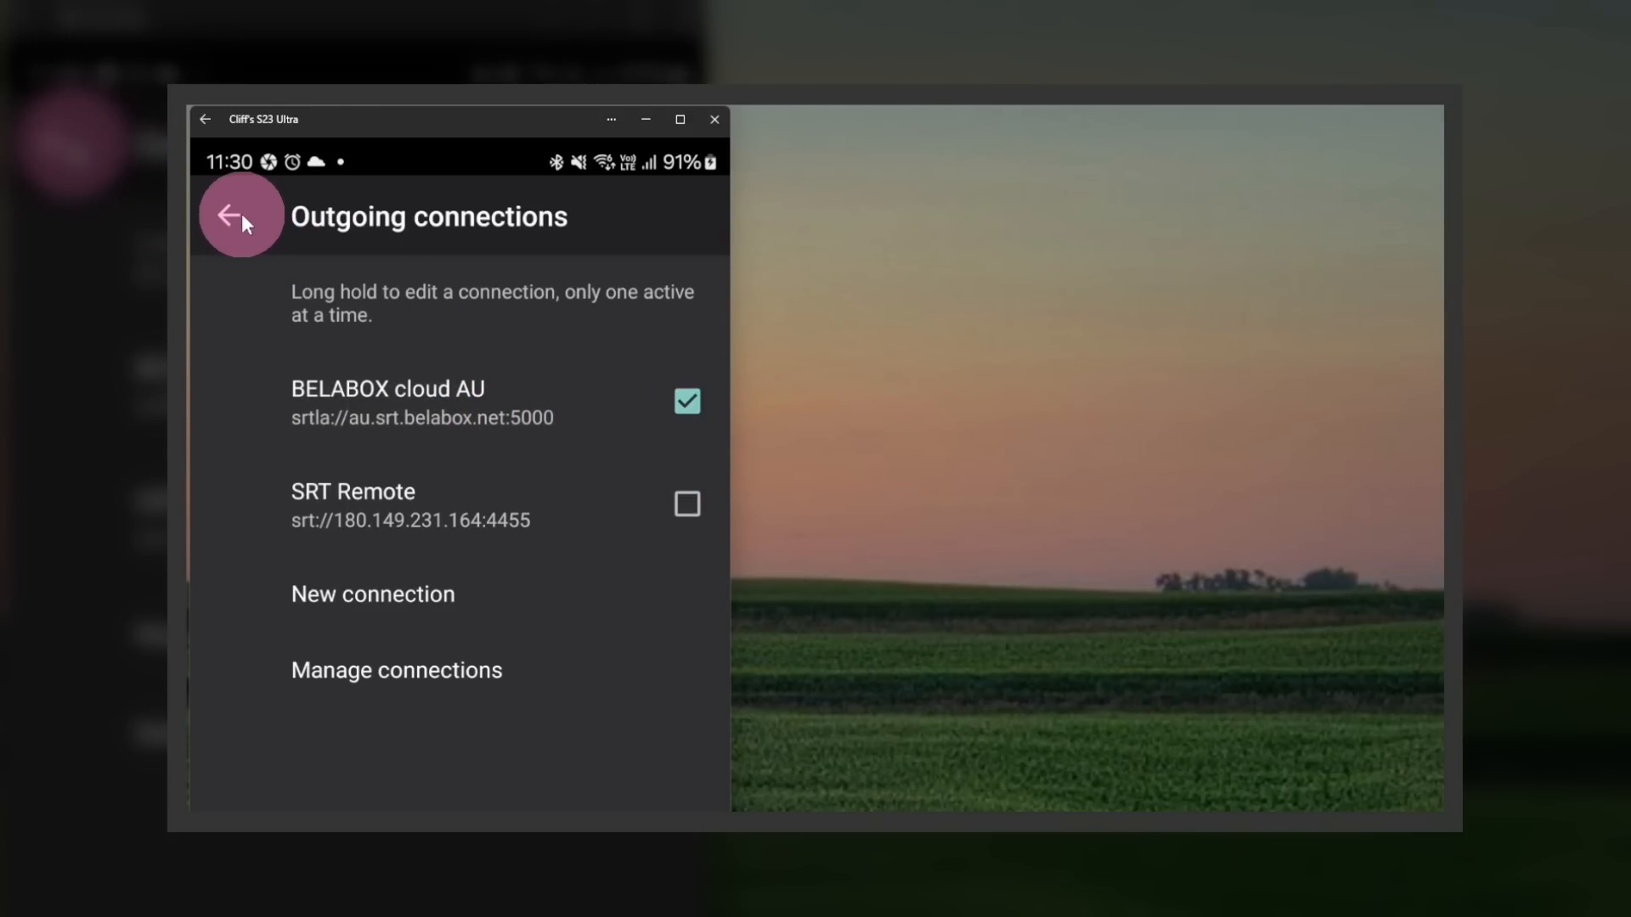
left_click(240, 215)
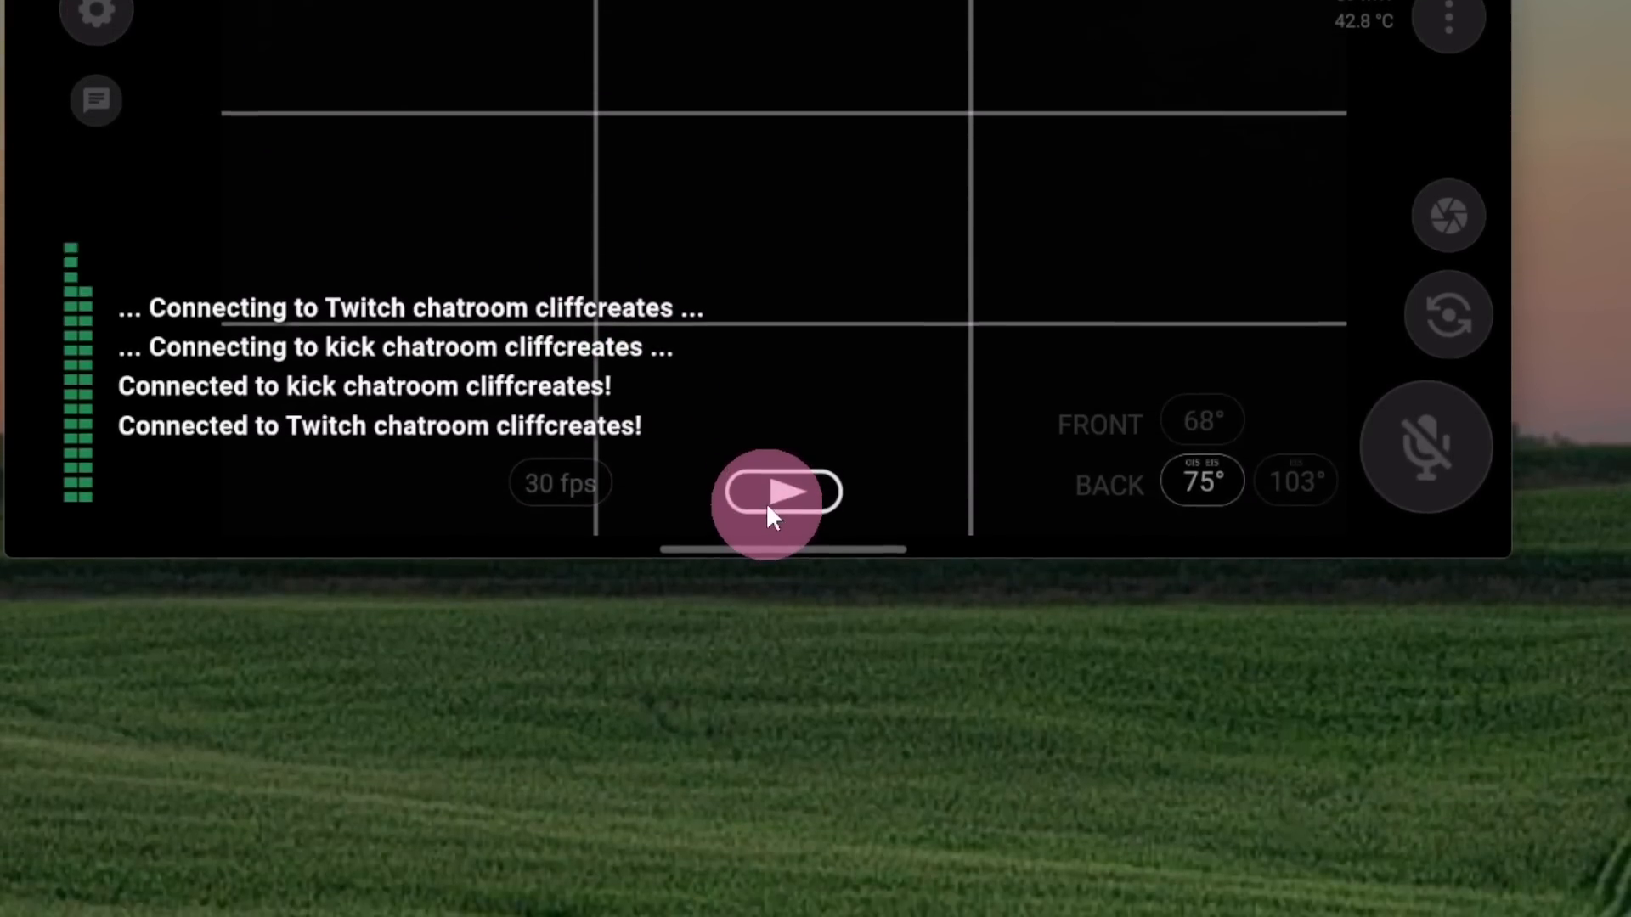
left_click(782, 494)
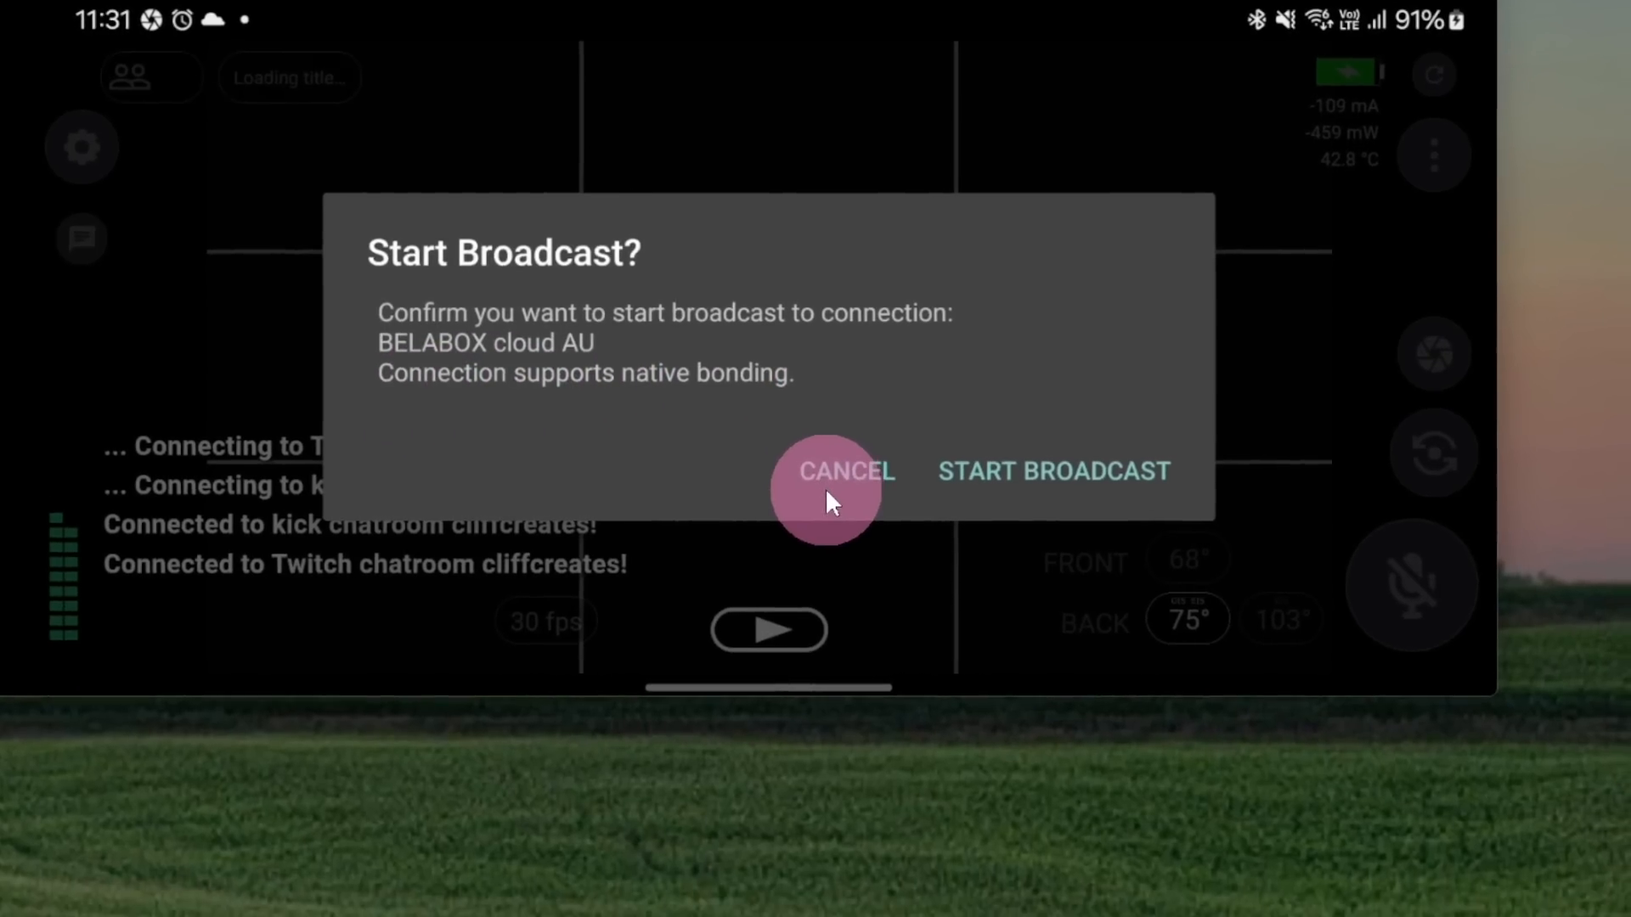
left_click(844, 471)
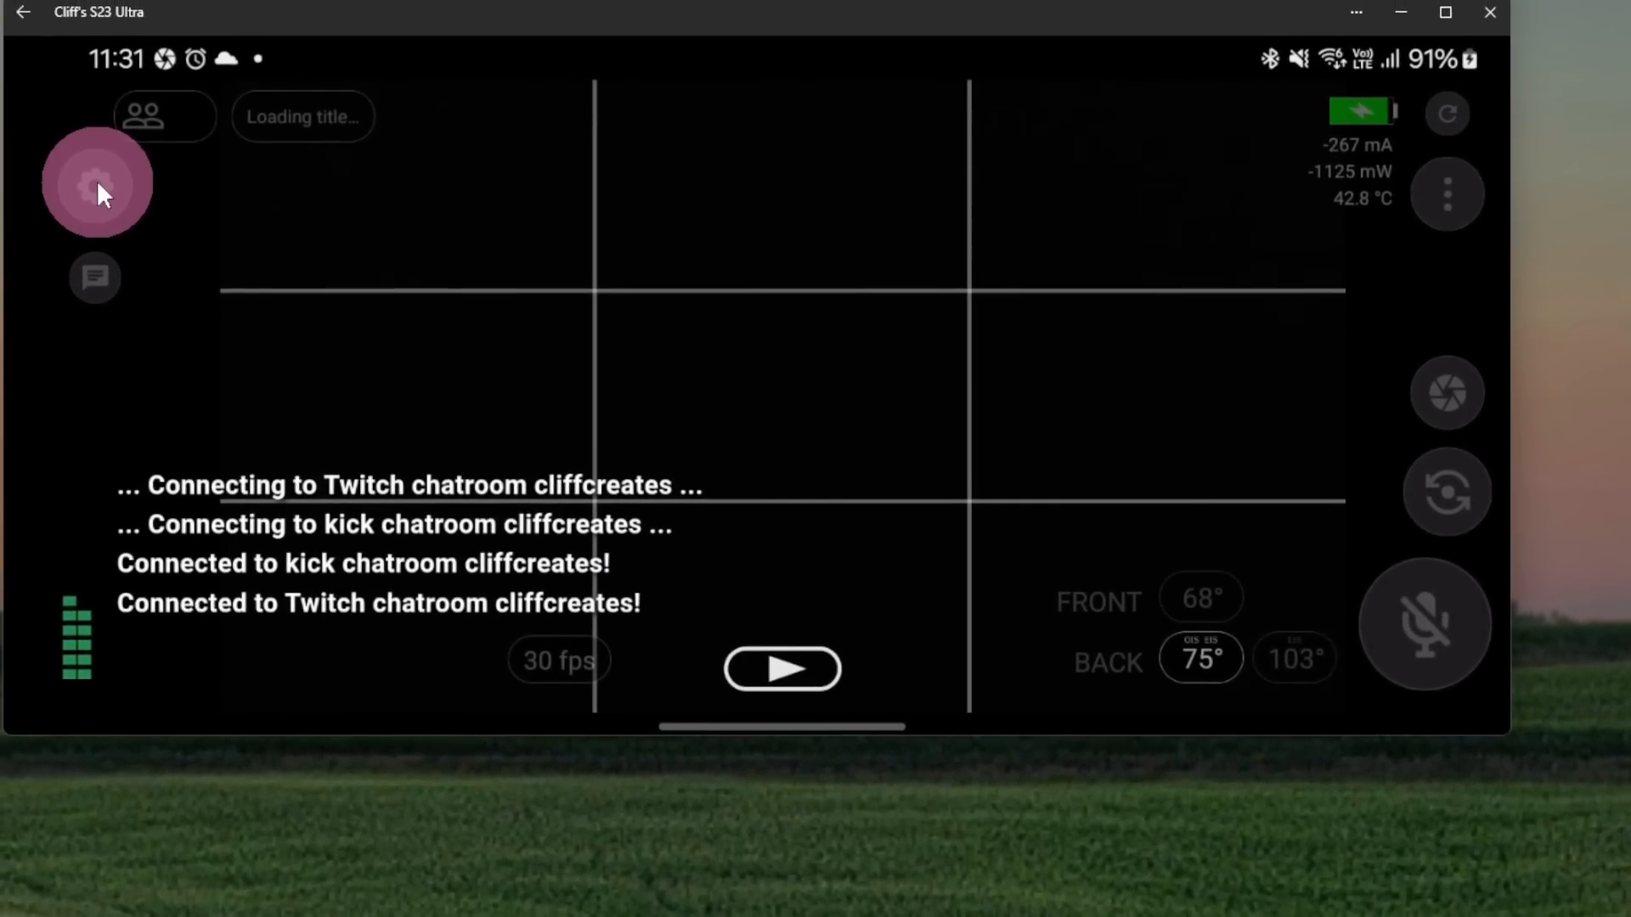
Make SRT Remote the active outgoing connection and bring up the broadcast prompt for it
left_click(97, 182)
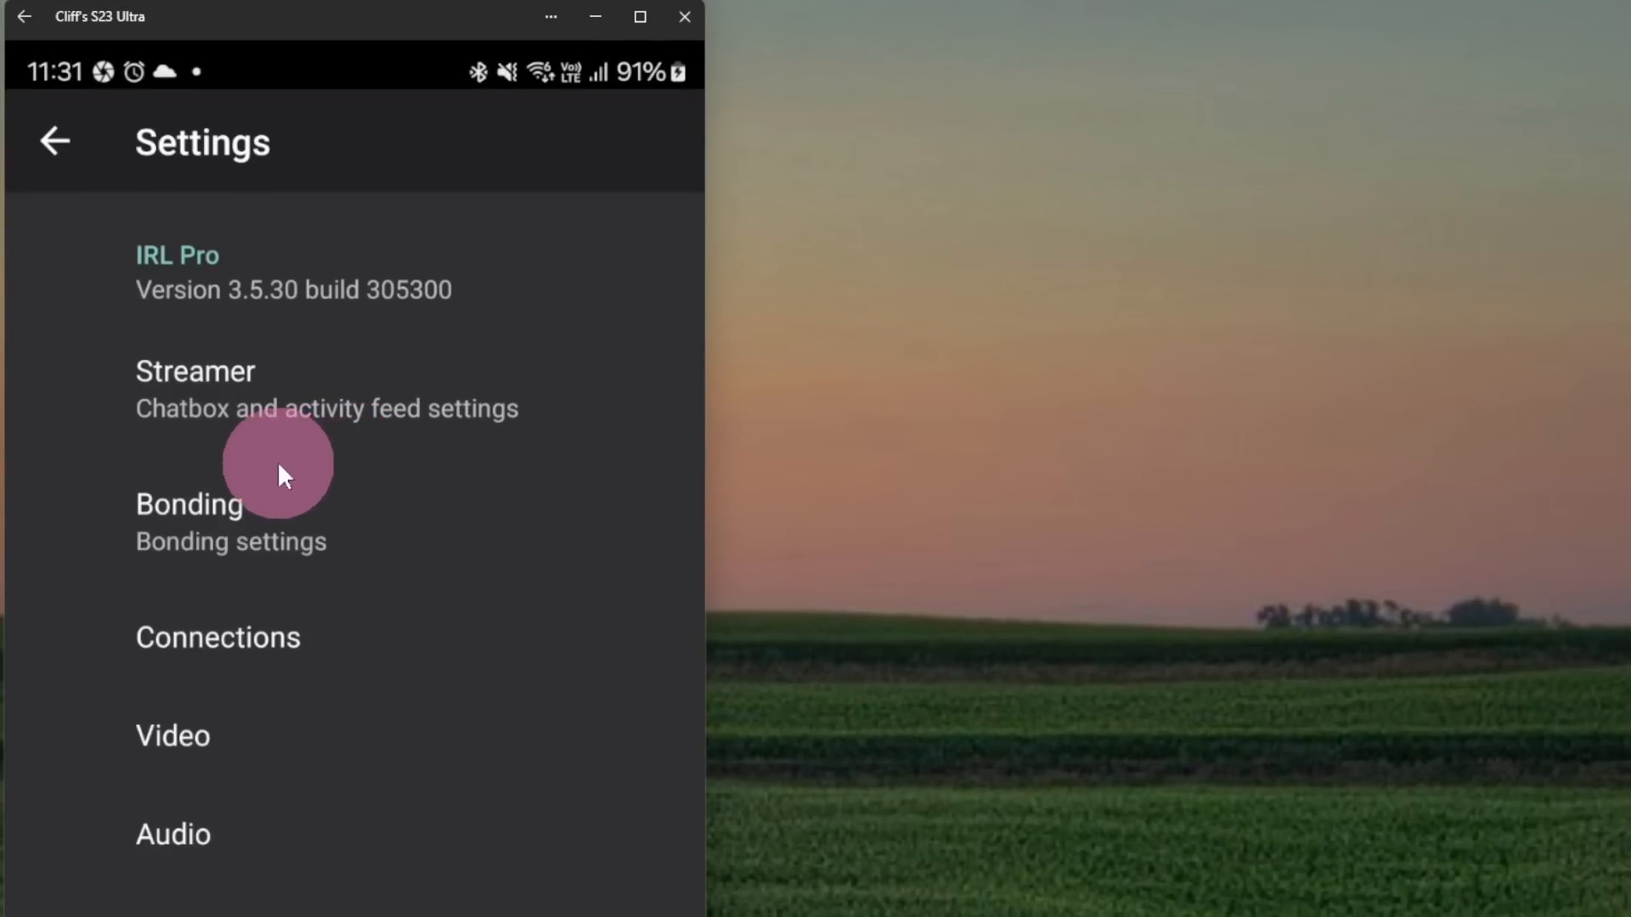
left_click(218, 637)
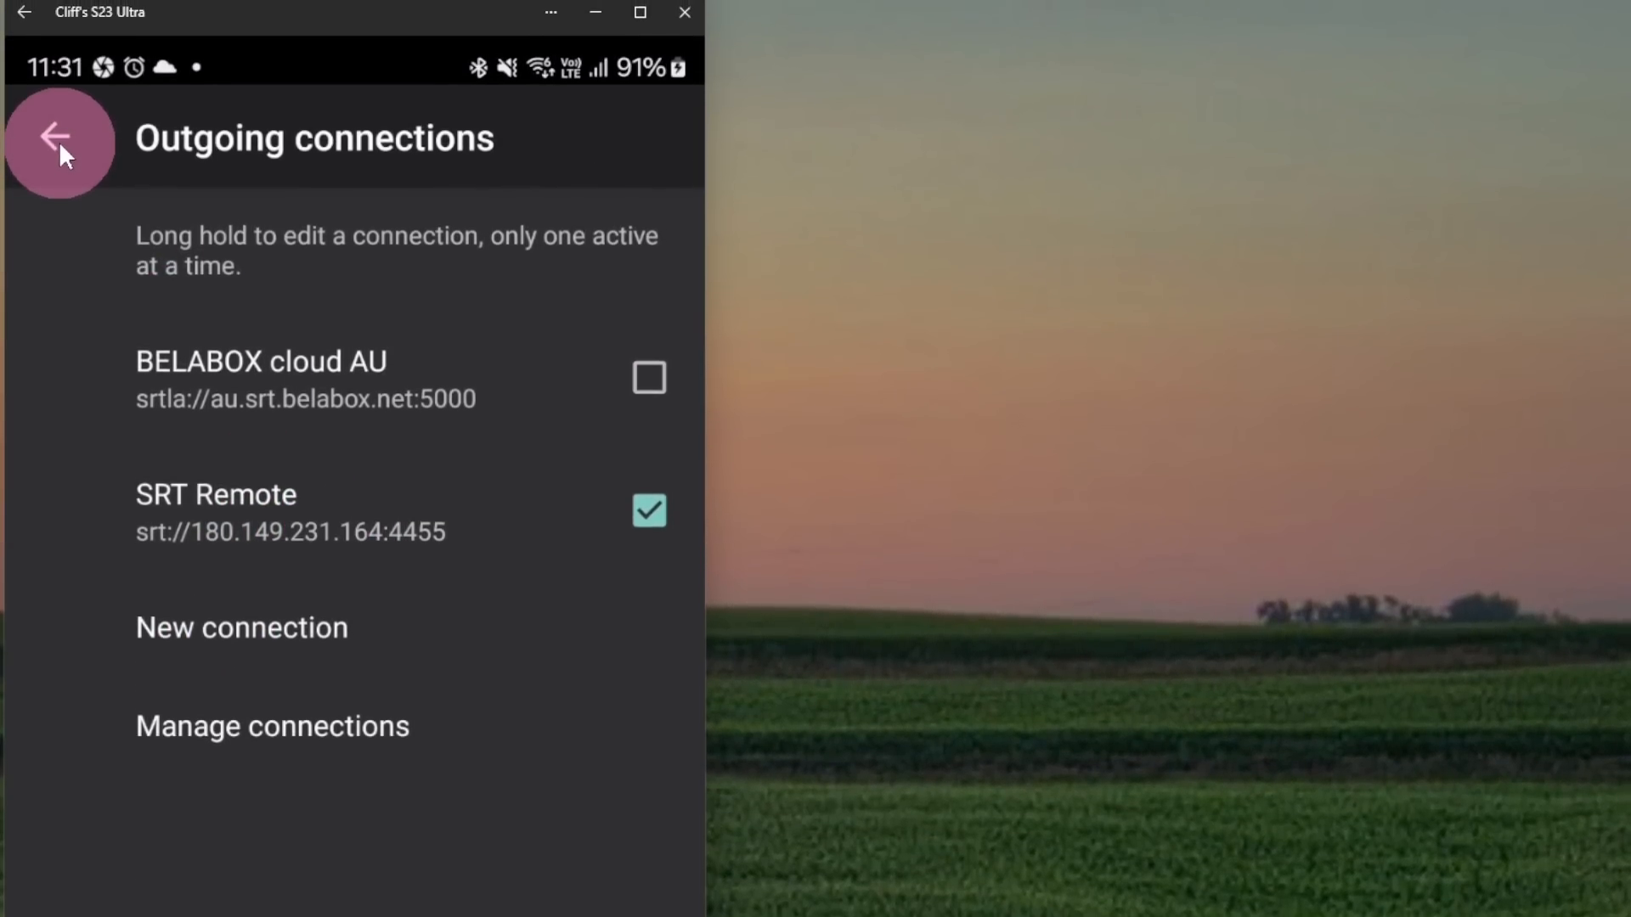
left_click(57, 143)
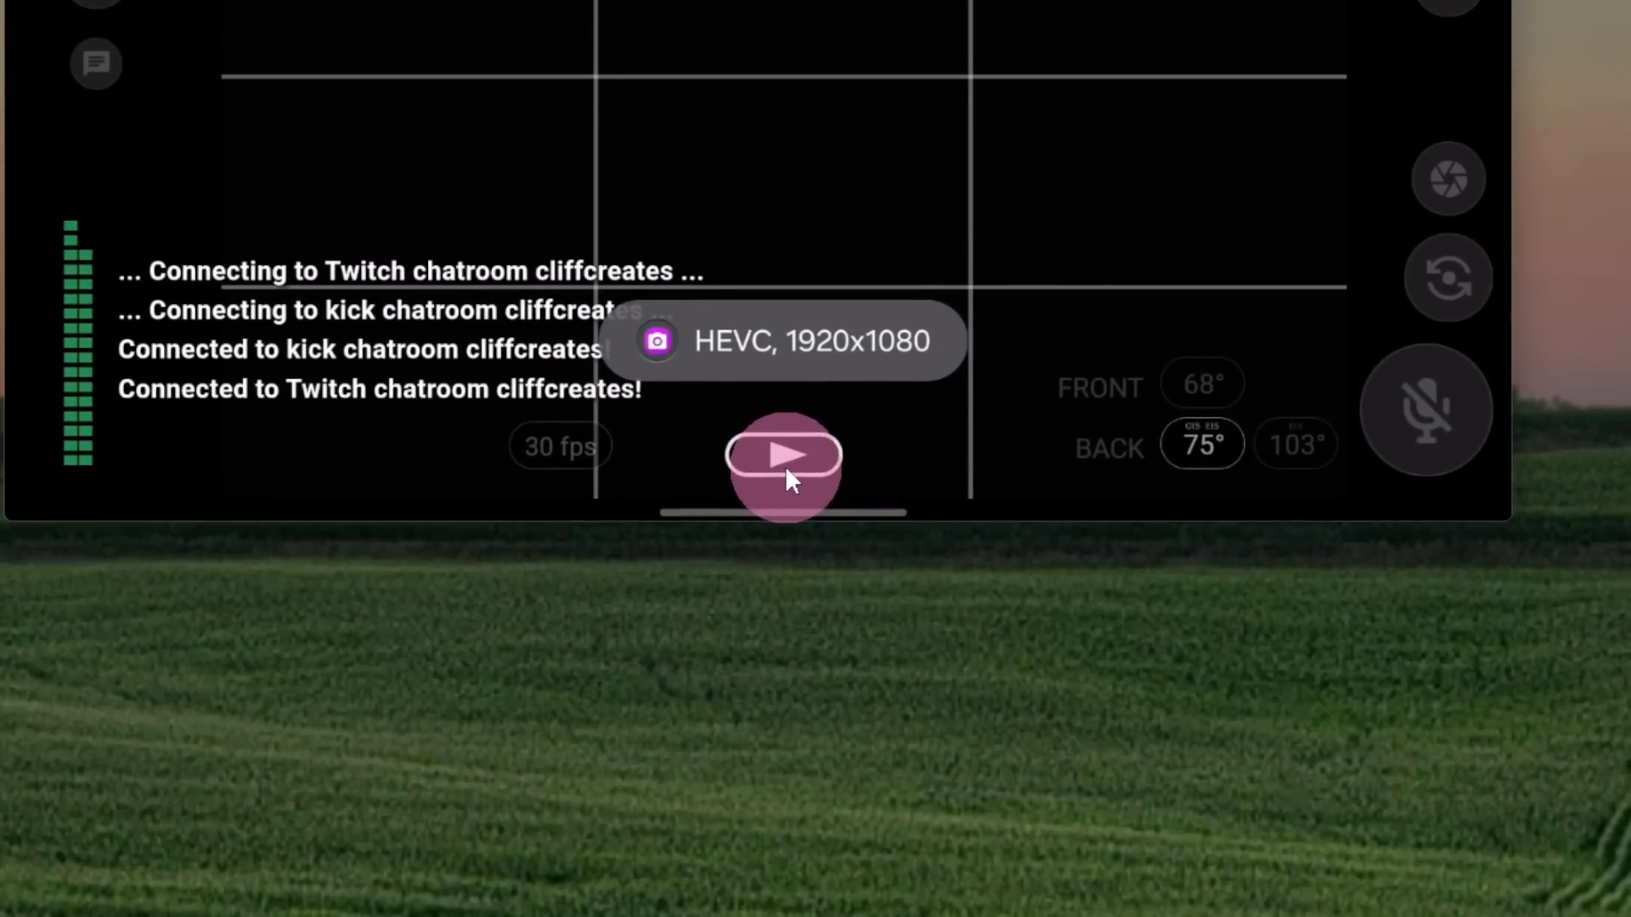
left_click(781, 455)
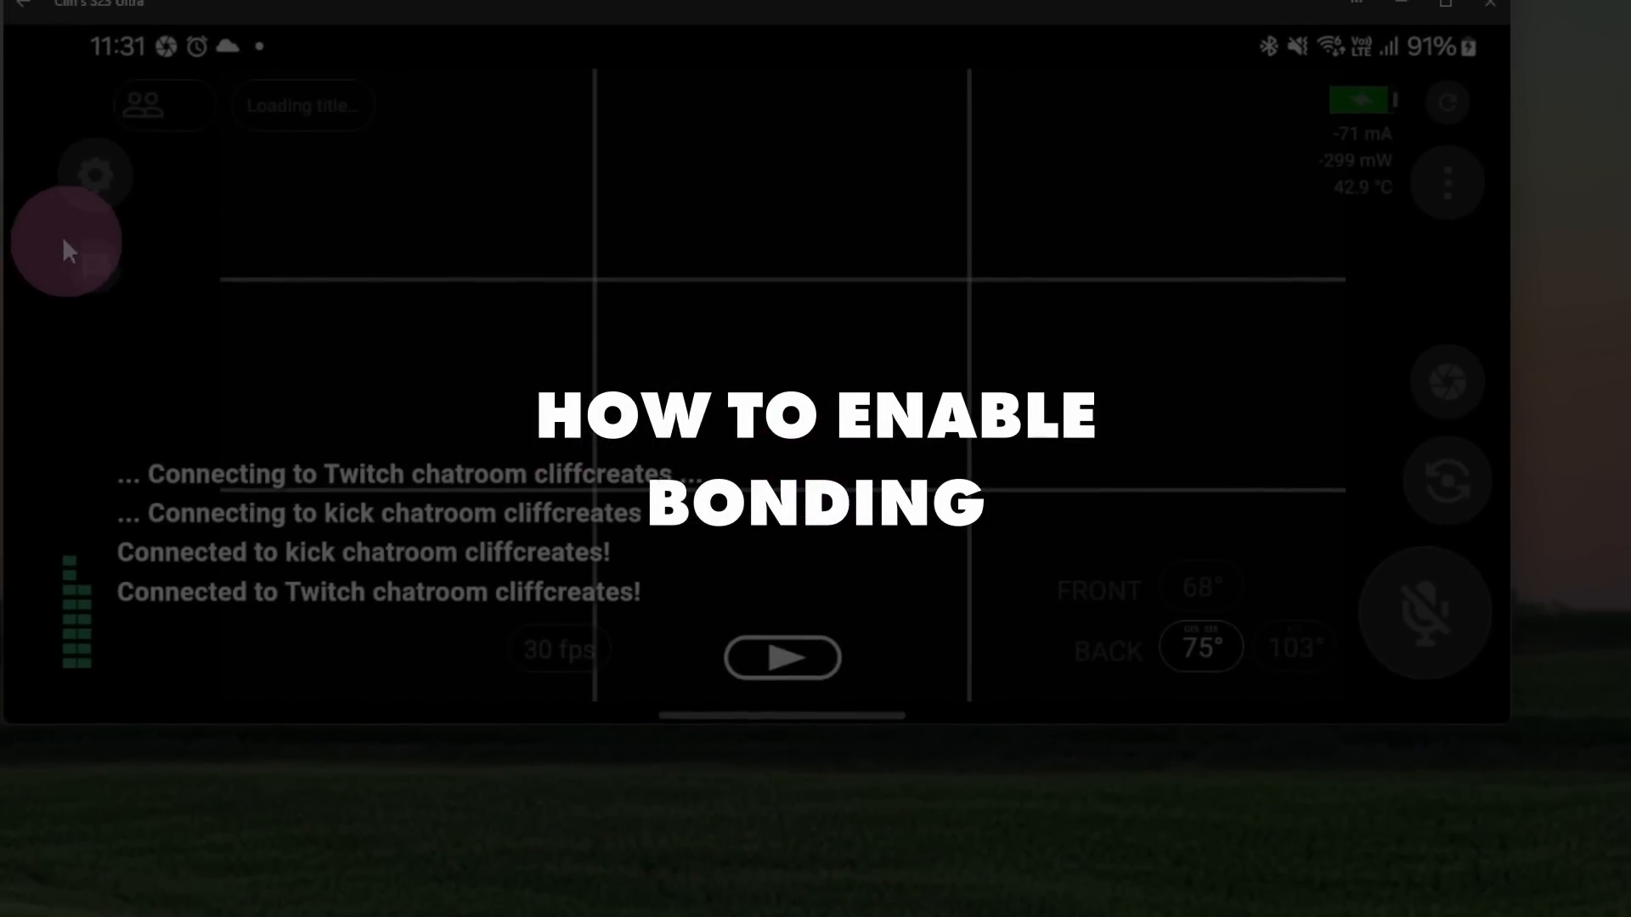
Switch on the SRT Remote bonding toggle, leaving cellular and WiFi links off
left_click(95, 173)
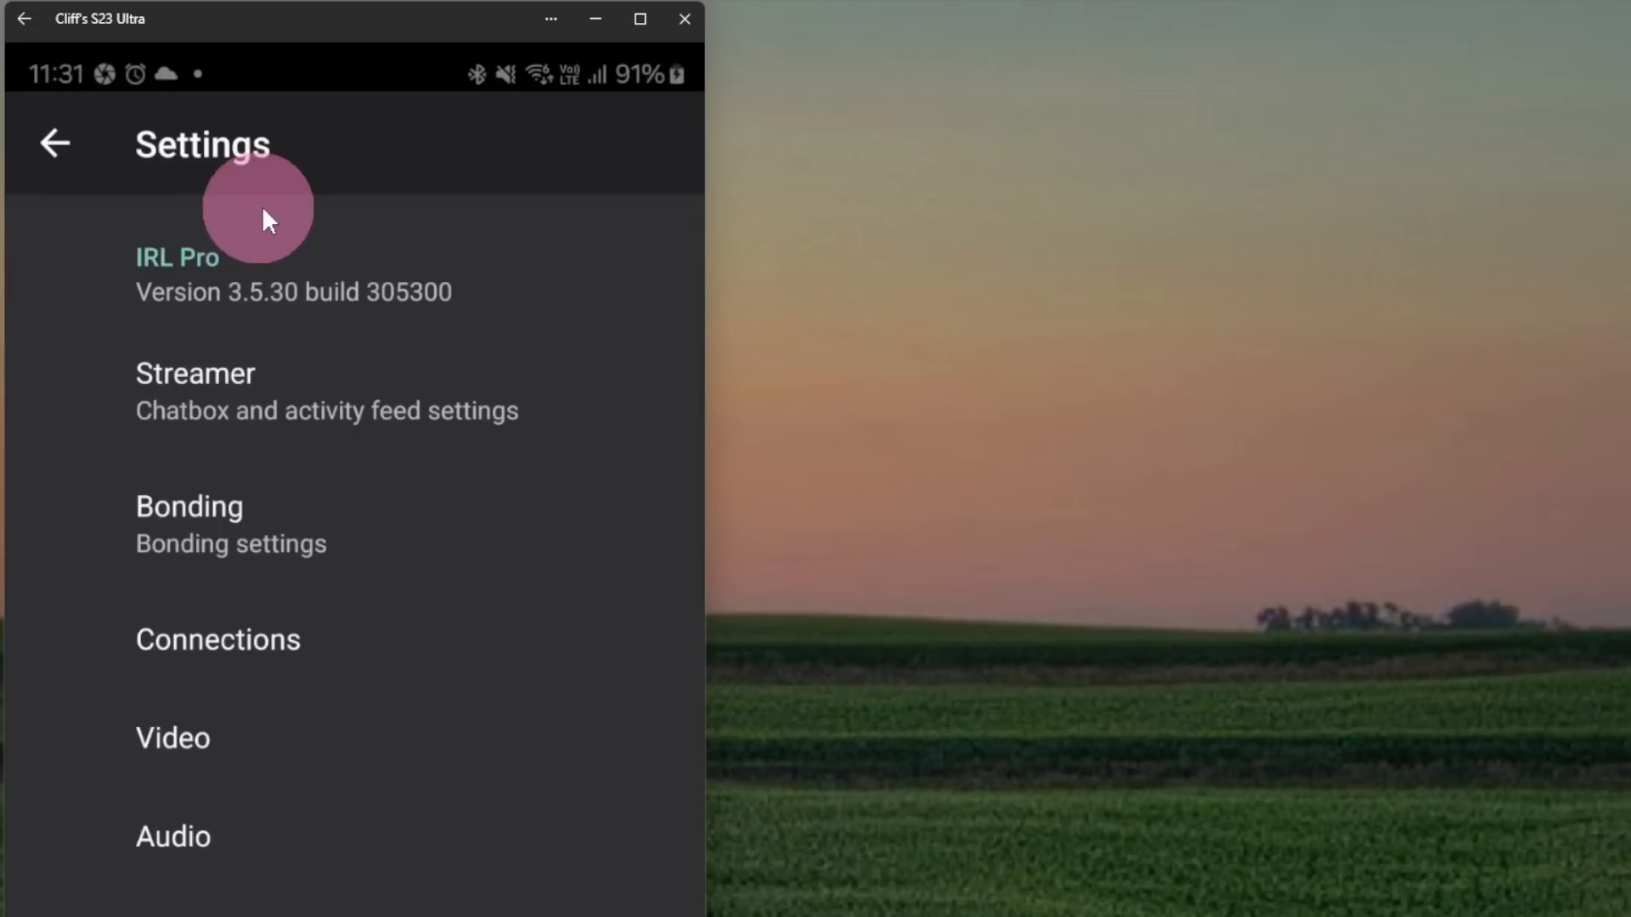
left_click(188, 506)
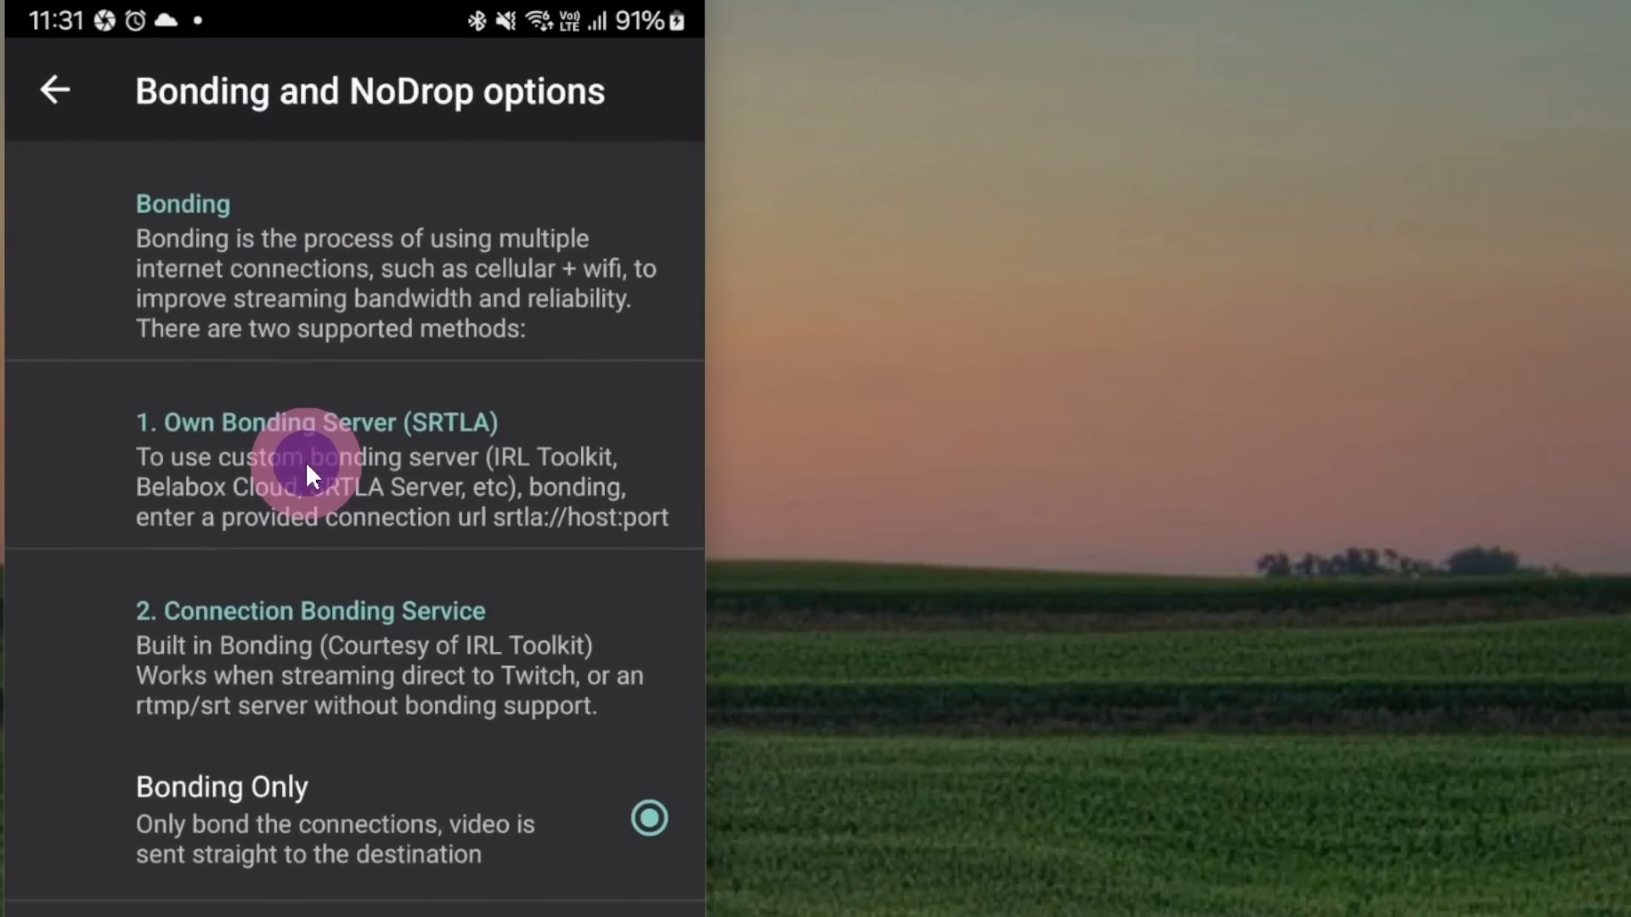
scroll("down", 3)
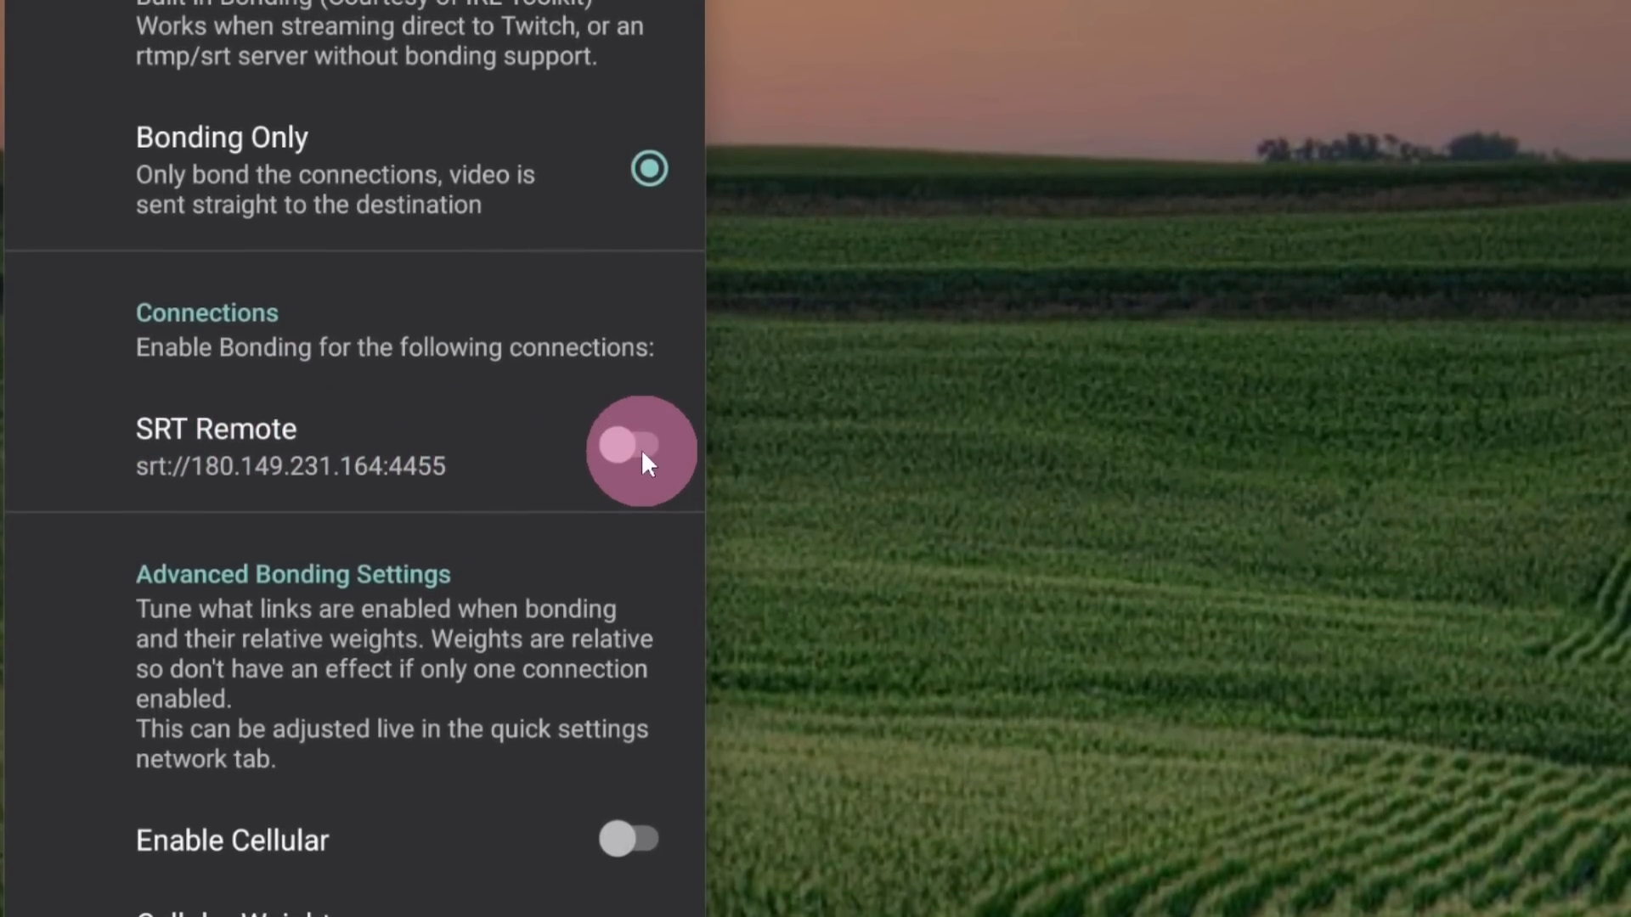
left_click(643, 449)
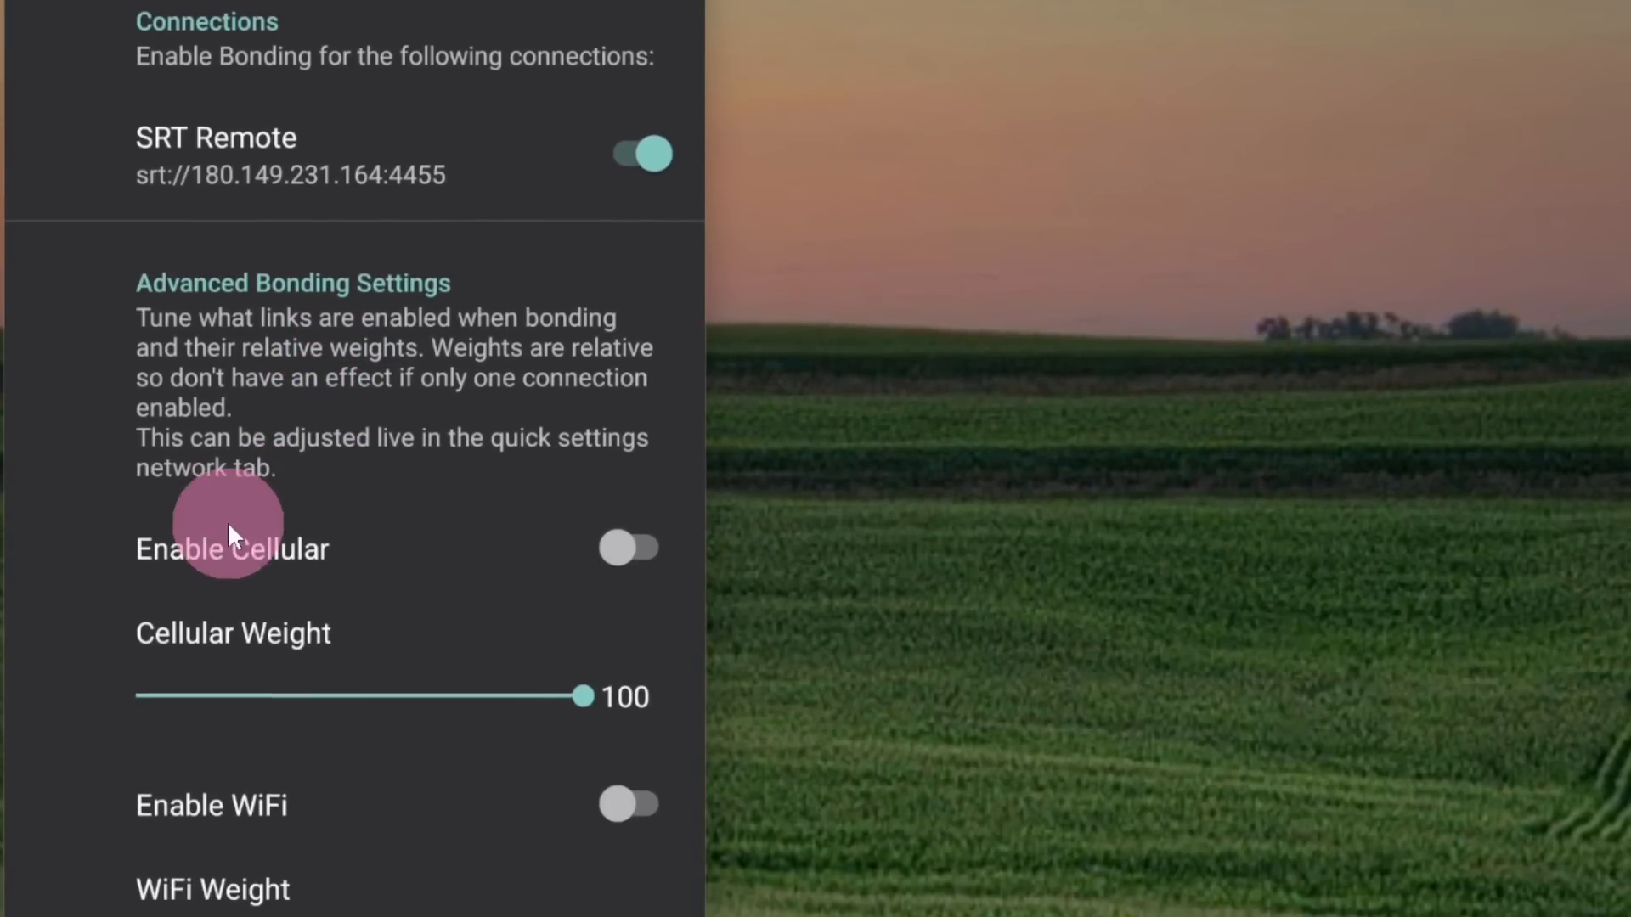
scroll("down", 3)
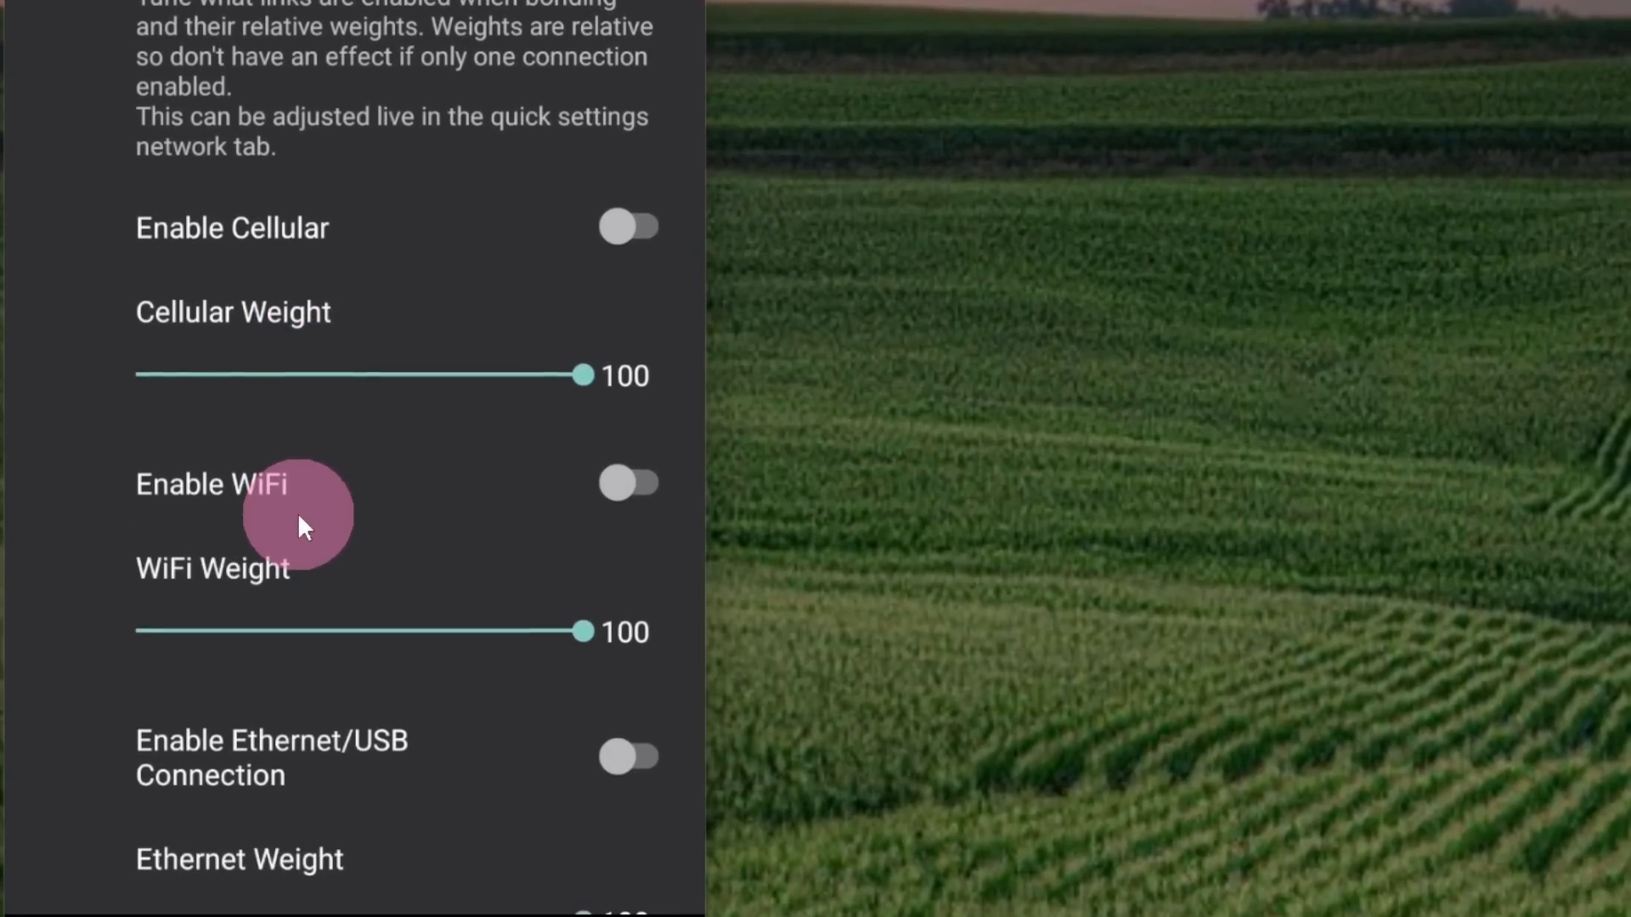
scroll("down", 3)
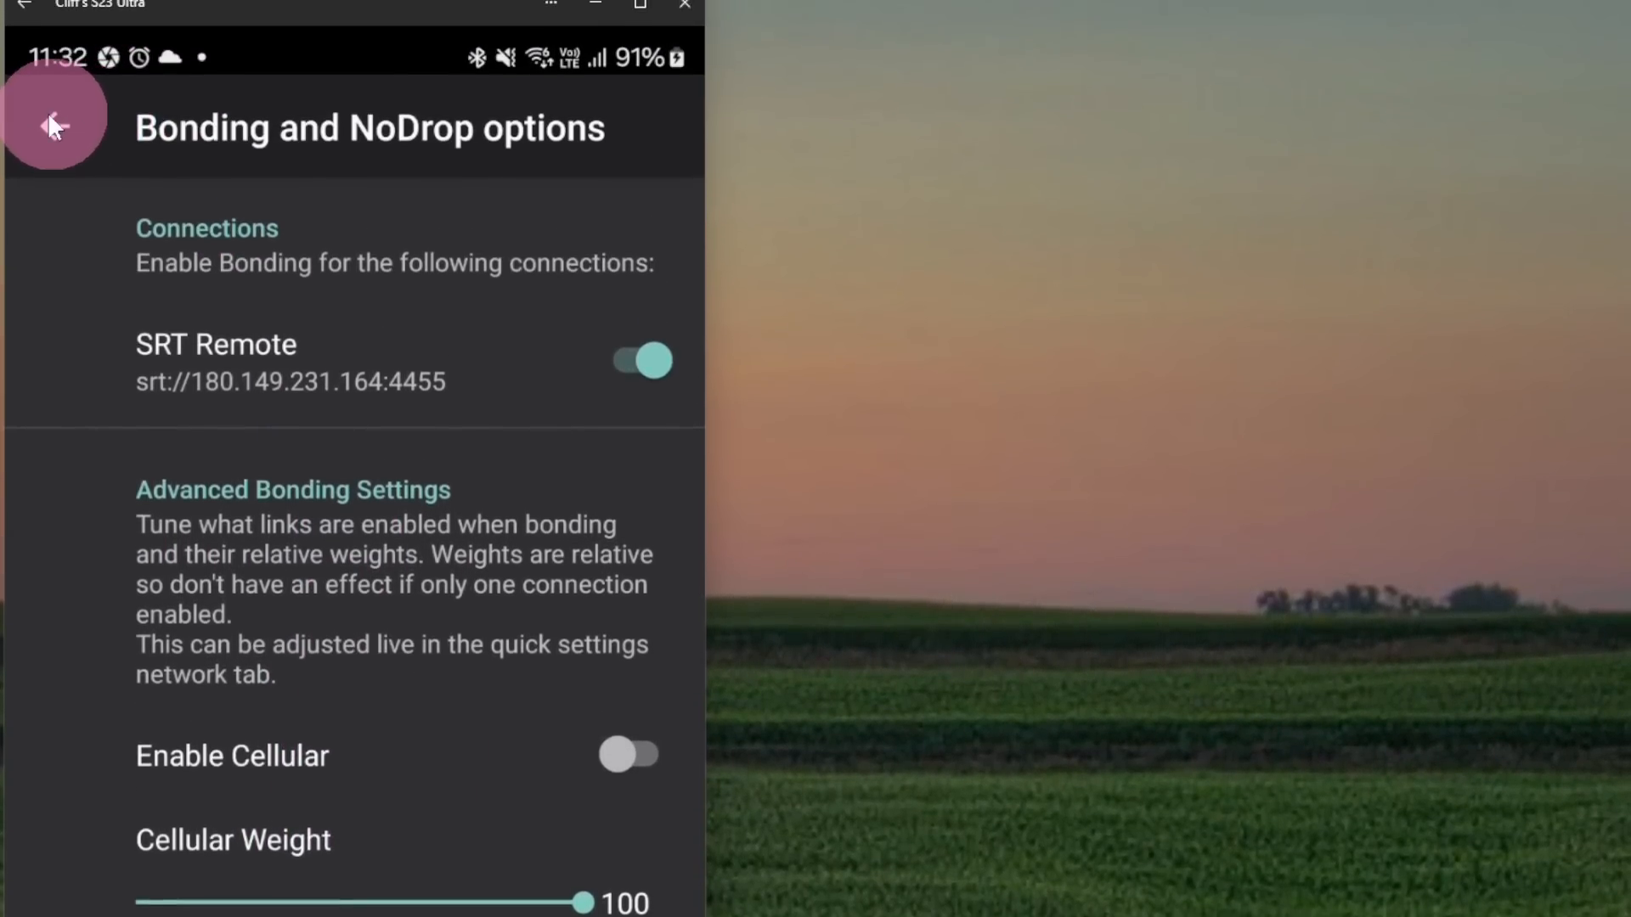
Bring up the Start Broadcast dialog noting SRT Remote will use the Bonding Service
left_click(52, 127)
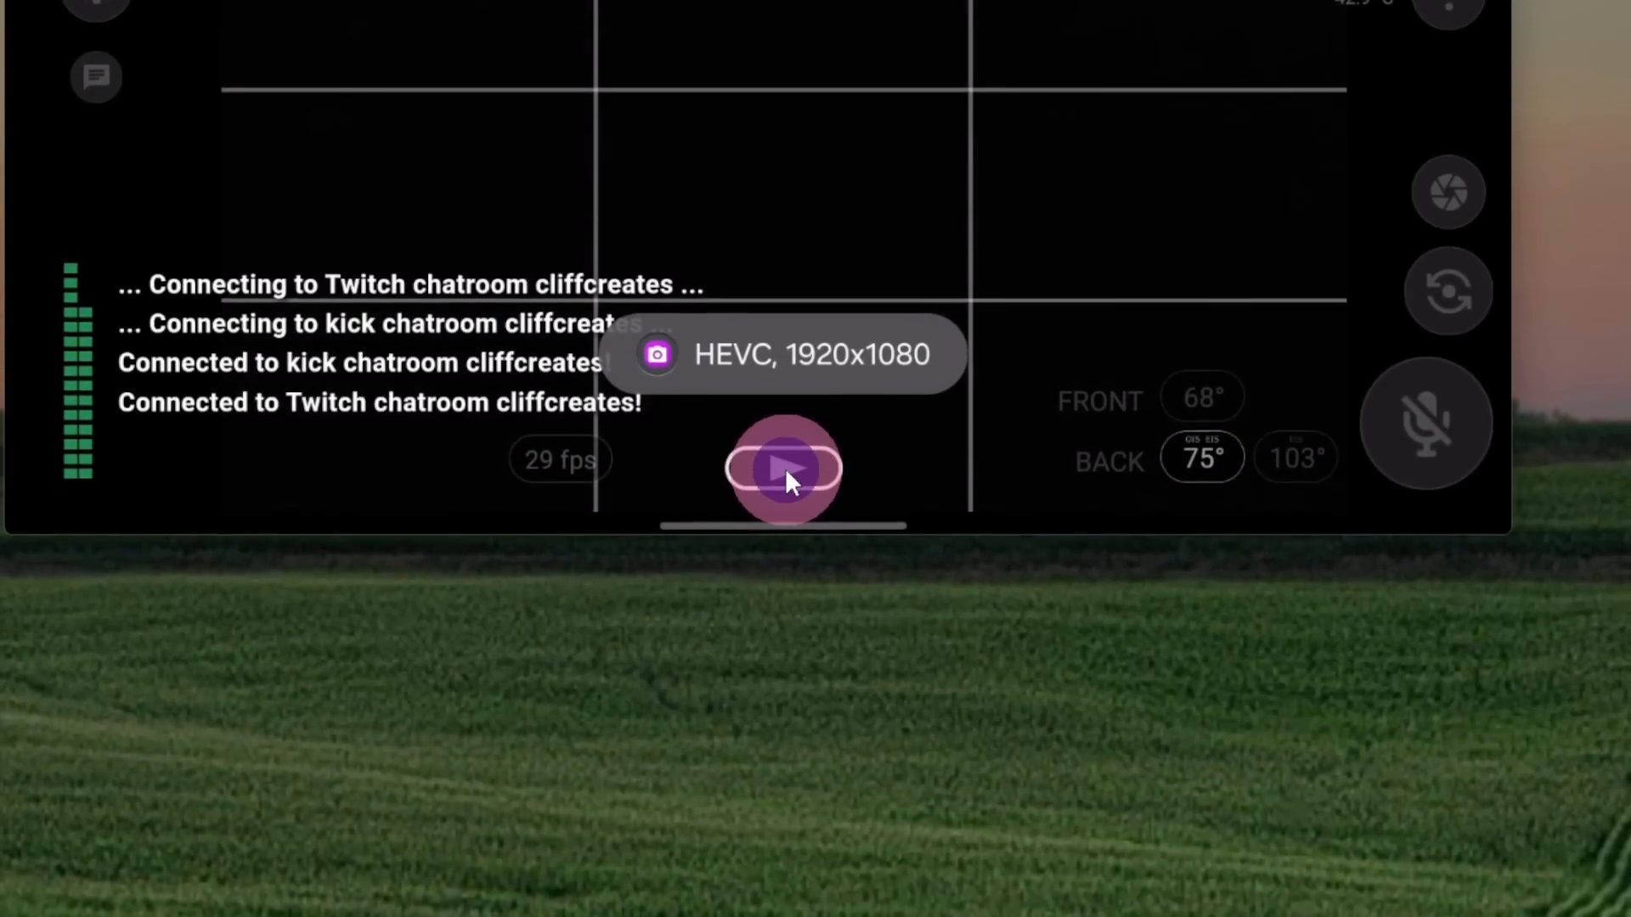
left_click(783, 469)
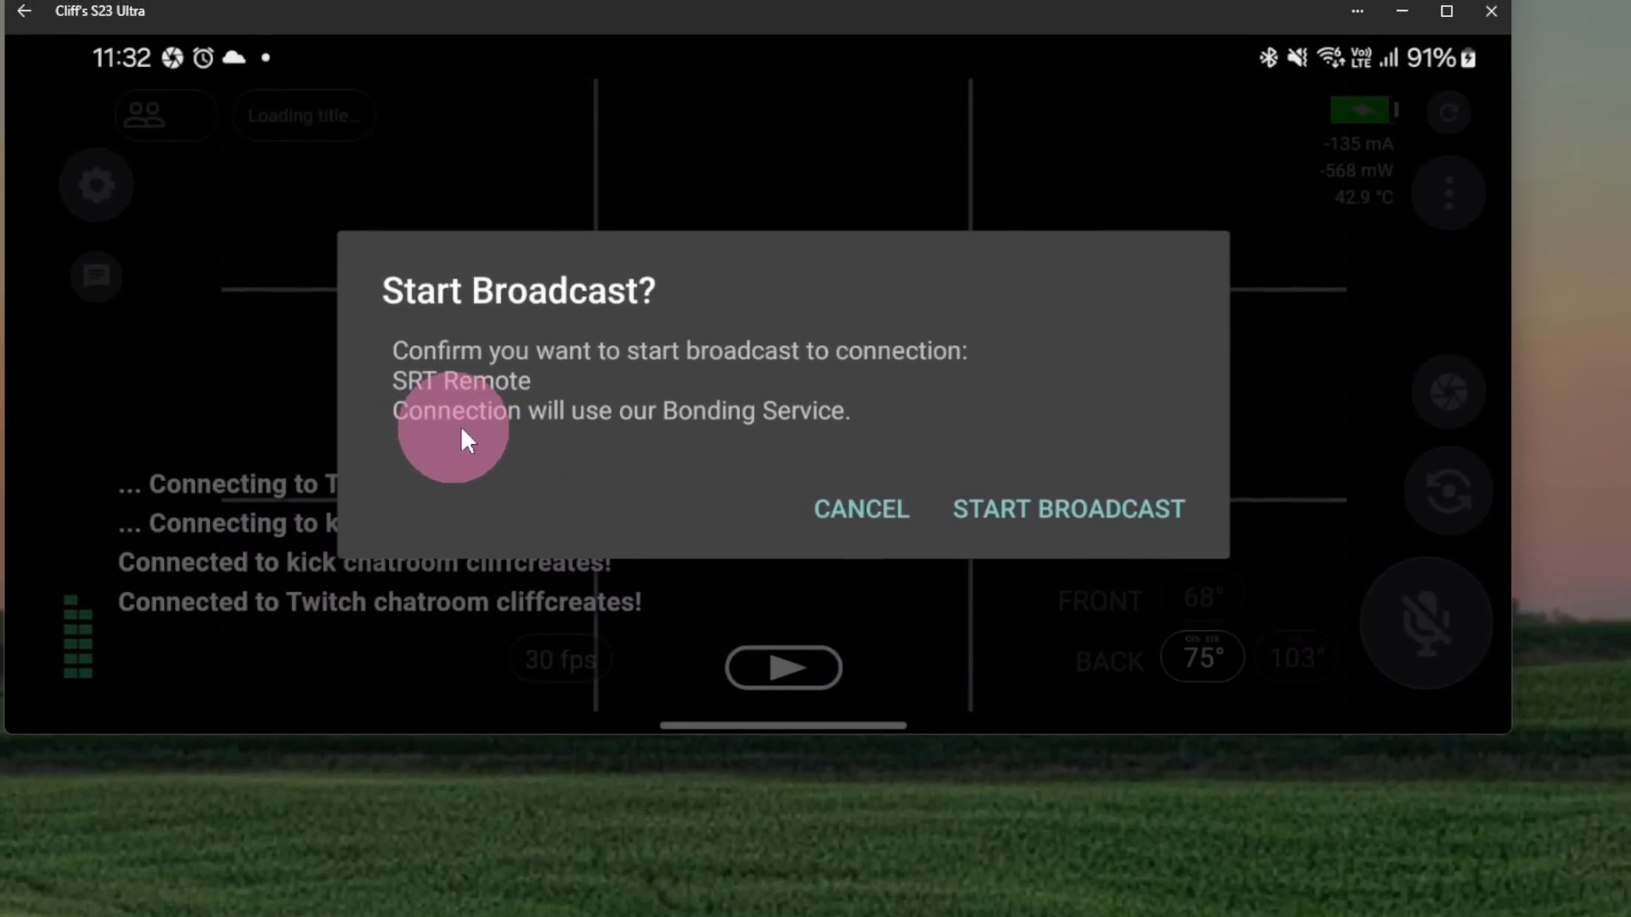